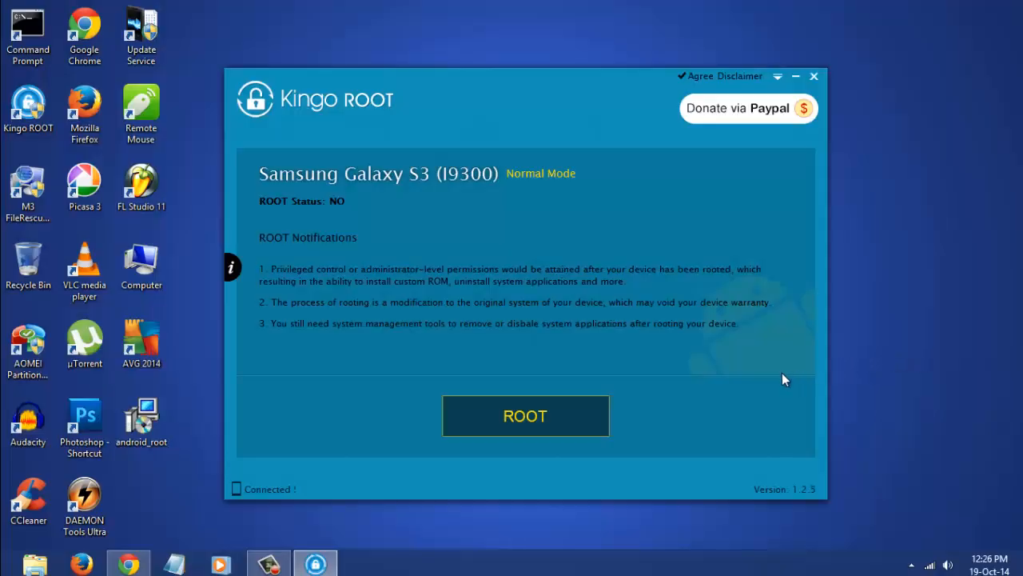
{"action": "mouse_move", "coordinate": [525, 427]}
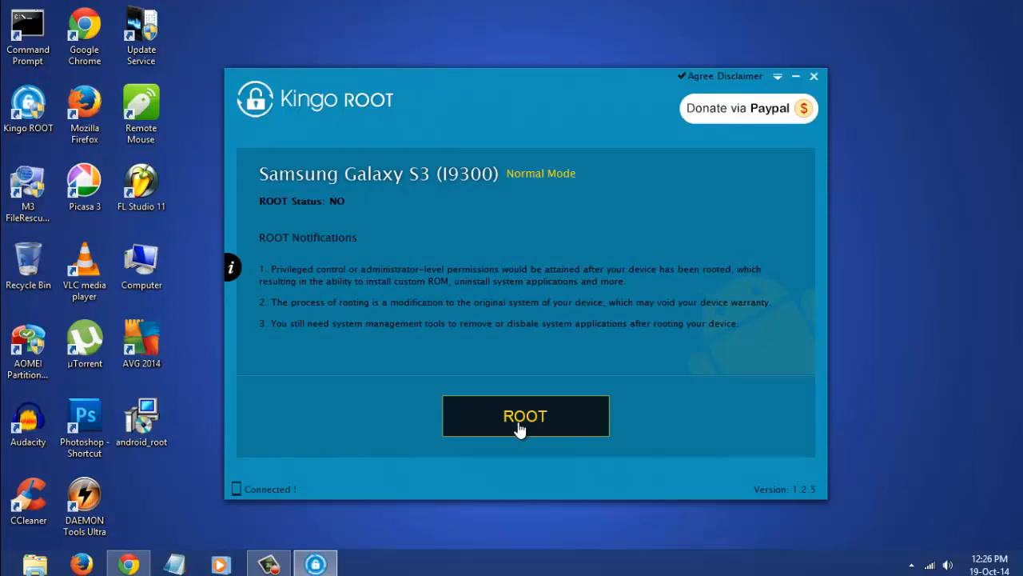
Start rooting the connected Samsung Galaxy S3 with the ROOT button and let it run.
{"action": "left_click", "coordinate": [525, 415]}
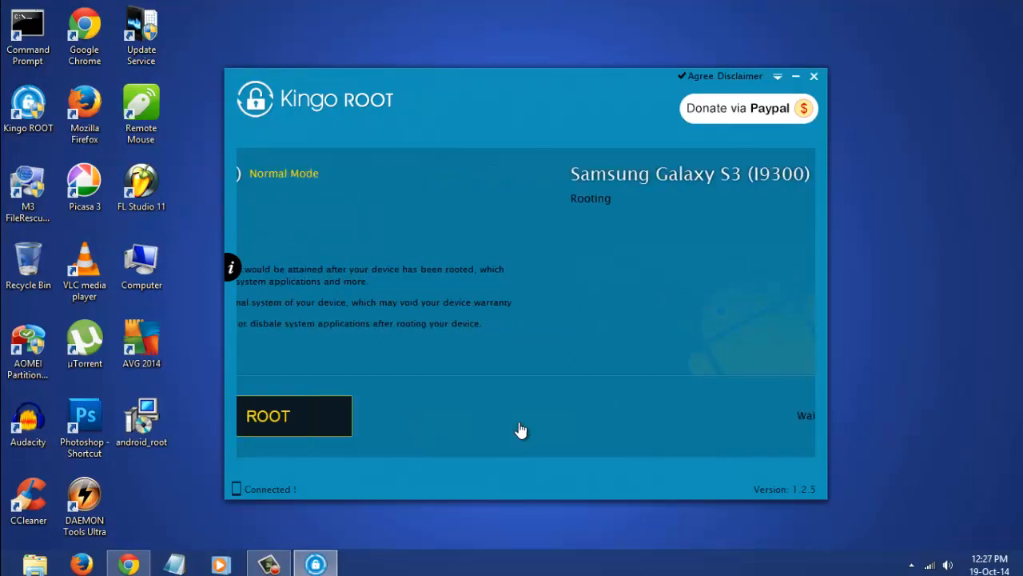
{"action": "left_click", "coordinate": [294, 415]}
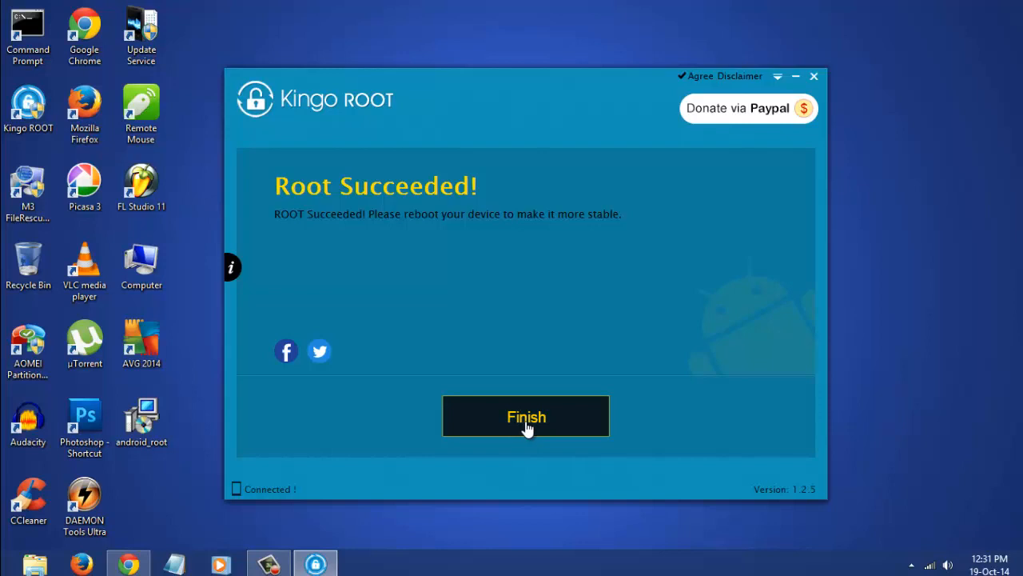
Dismiss the Root Succeeded screen with Finish to return to Connecting.
{"action": "left_click", "coordinate": [525, 416]}
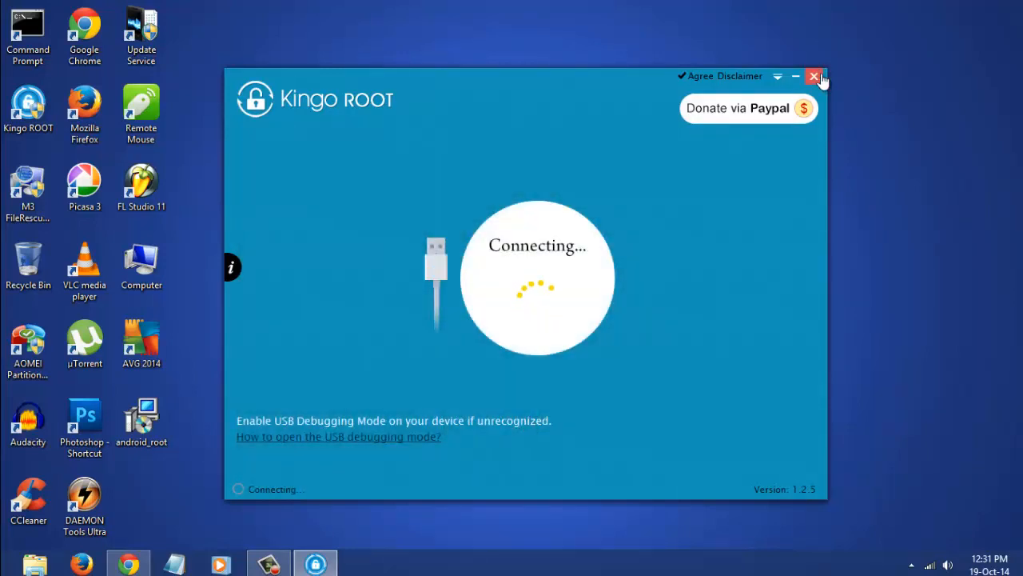